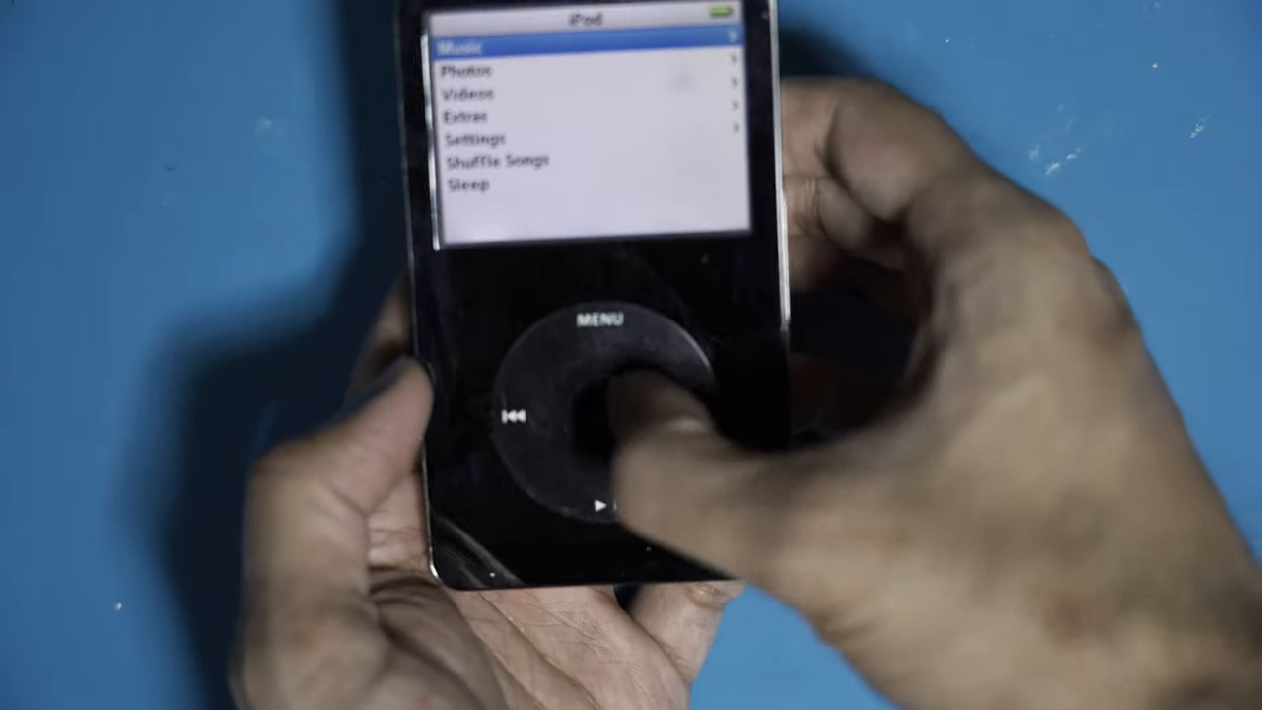
- Open Music, scroll to Artists and list Coldplay, Ed Sheeren, Queen and Takagi Masakatsu
left_click(601, 404)
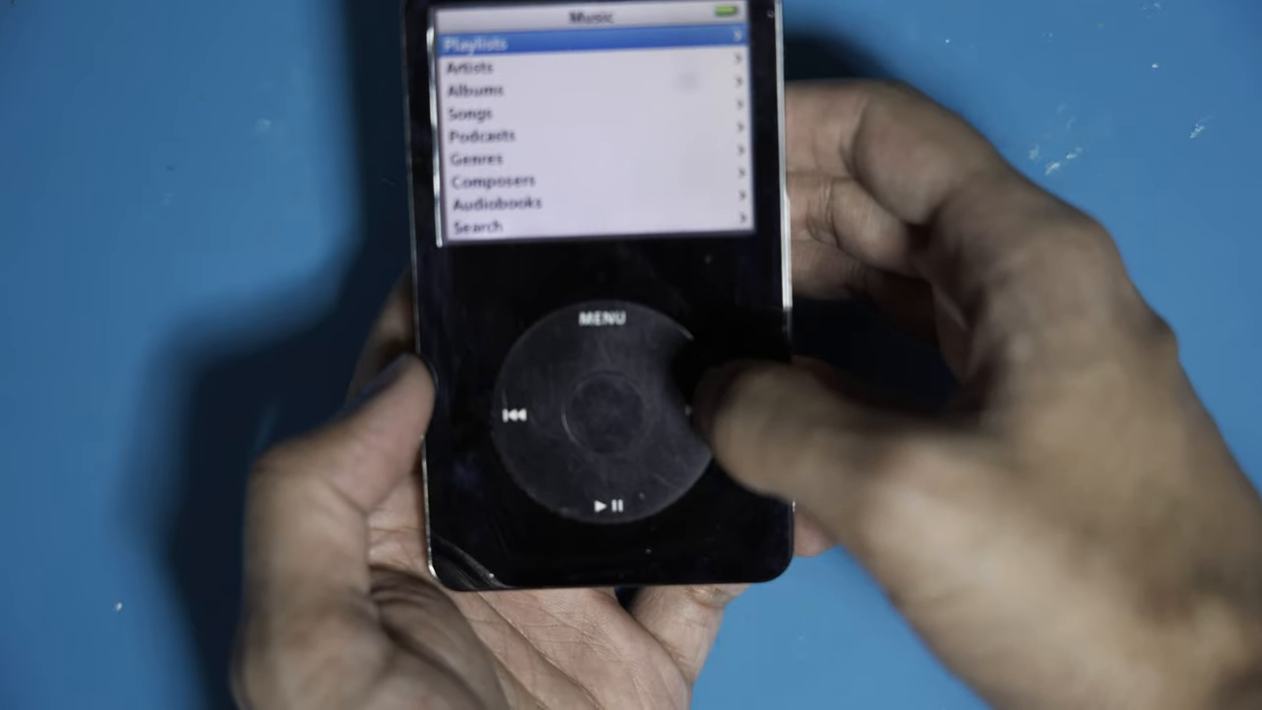
scroll("down", 3)
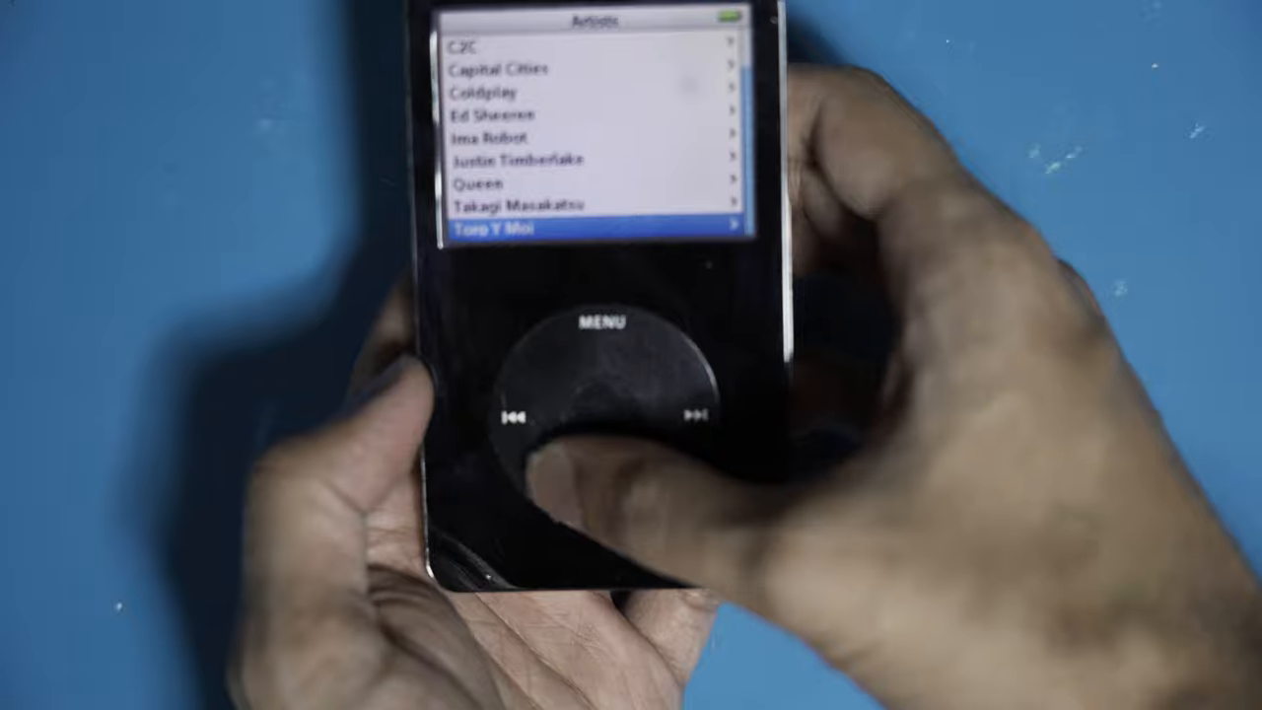
left_click(604, 322)
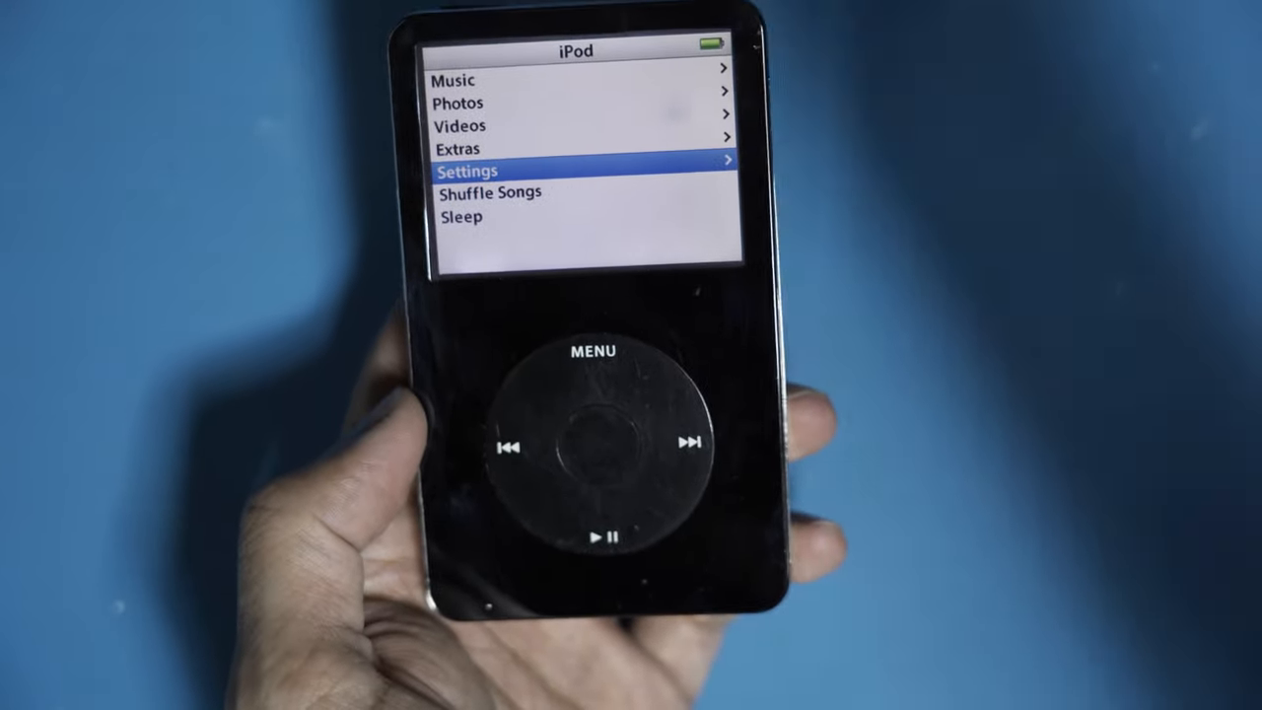
- Open Settings > About to show 50 songs, 27.7 GB capacity and 27.3 GB available
left_click(591, 438)
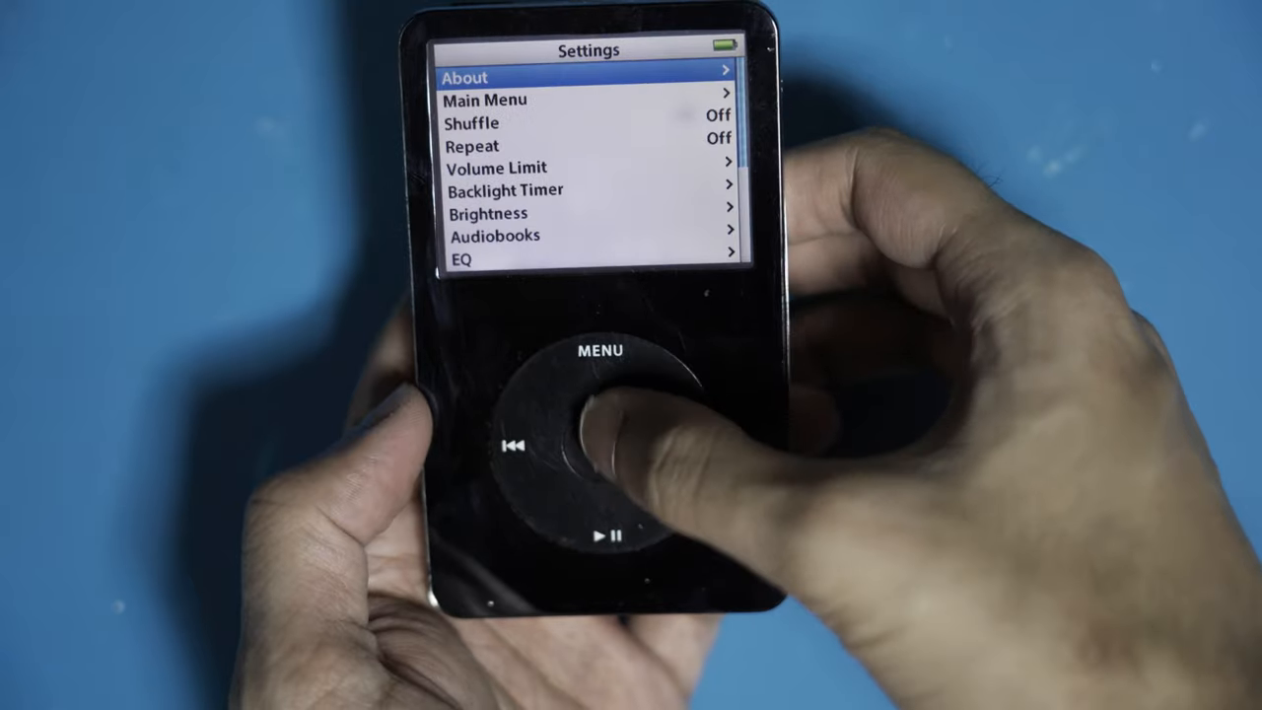
left_click(601, 424)
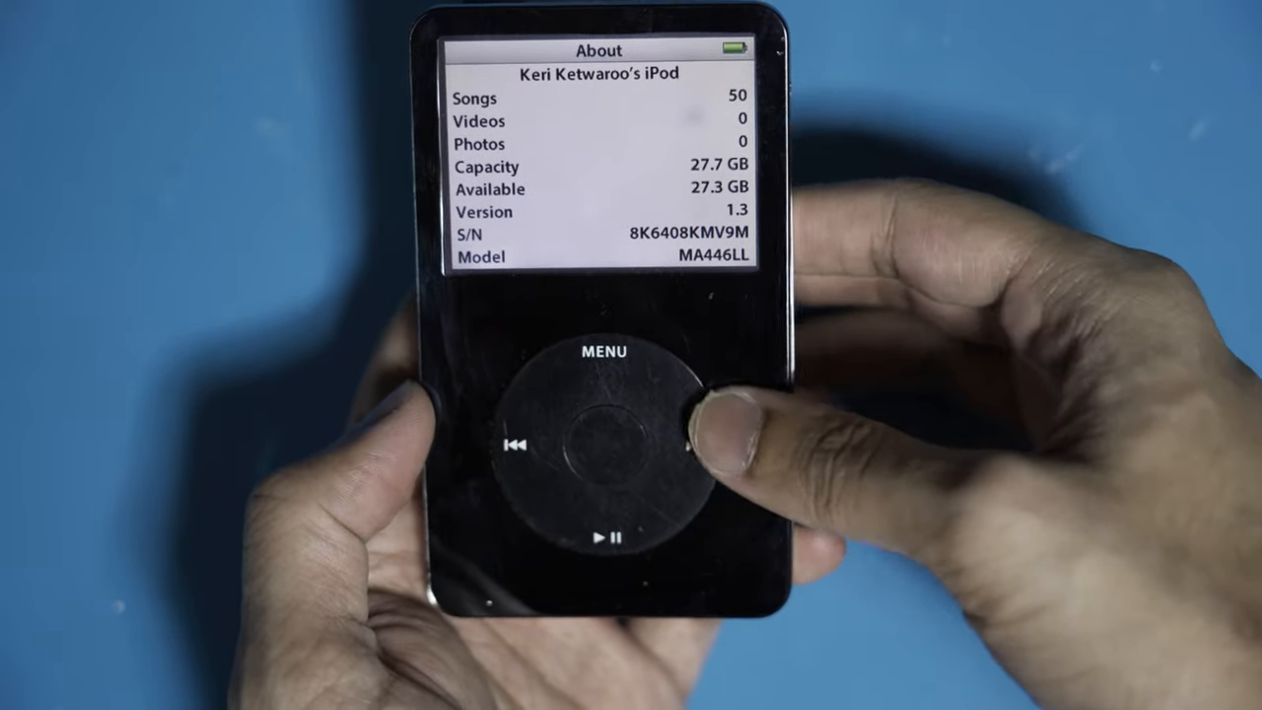